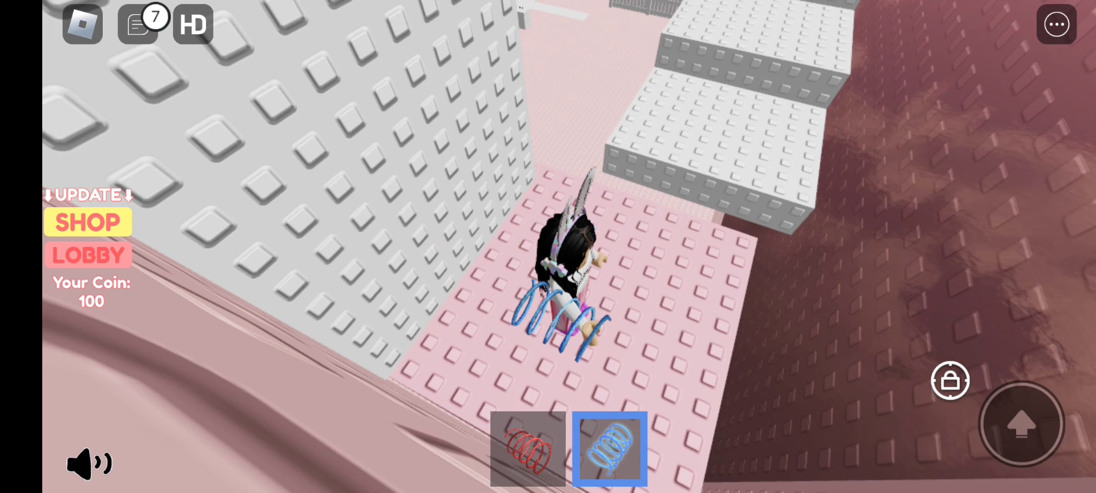
- Jump up the pink tower with the red spring coil, then equip the blue coil
left_click(528, 448)
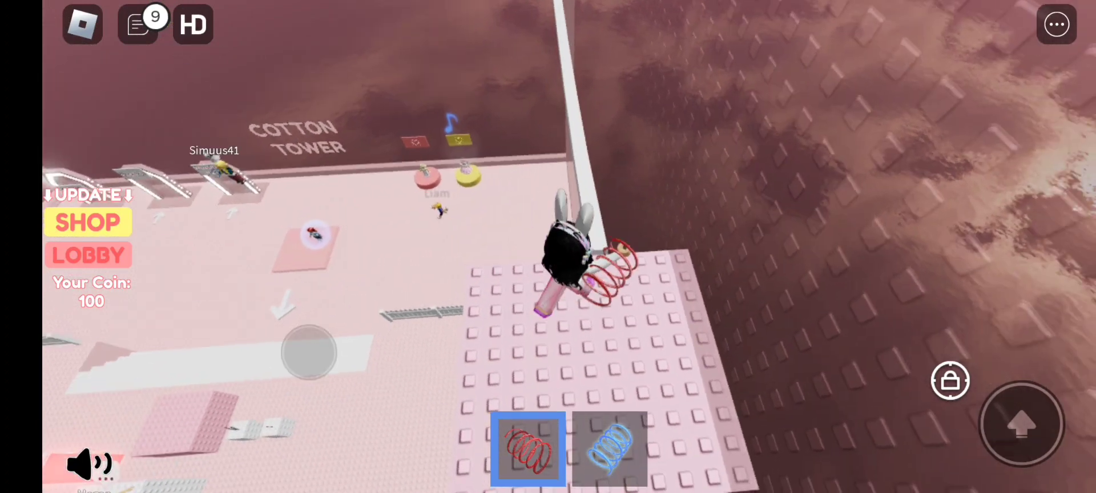
left_click(608, 448)
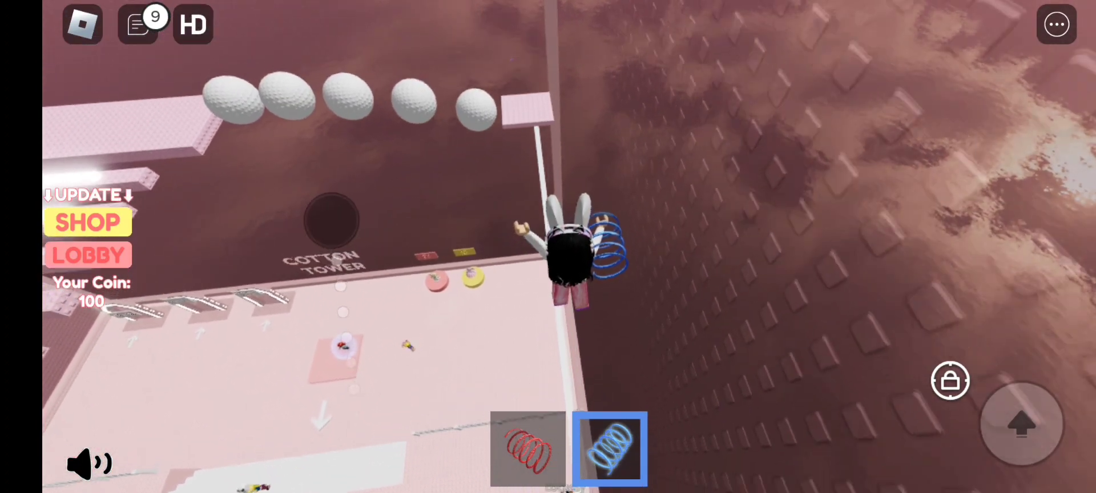